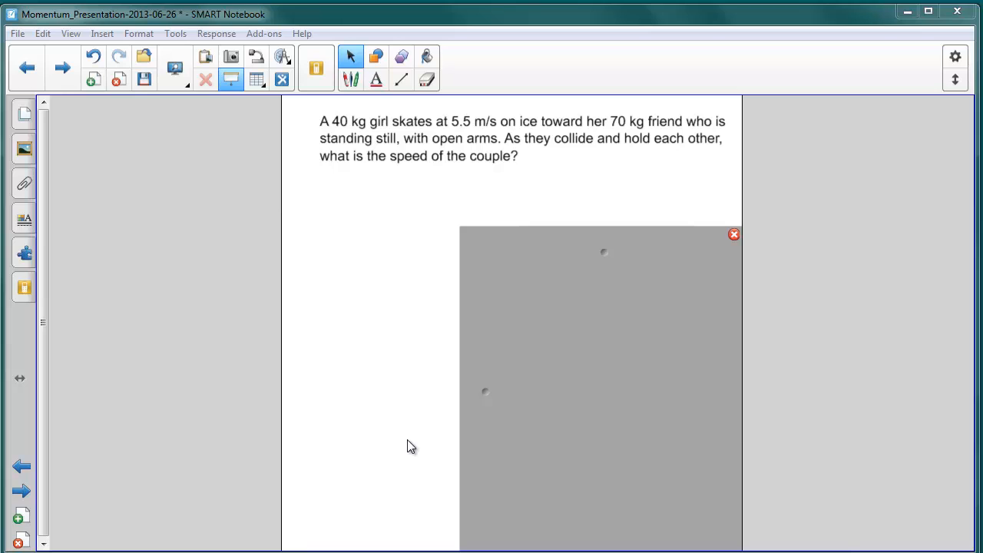
mouse_move(450, 416)
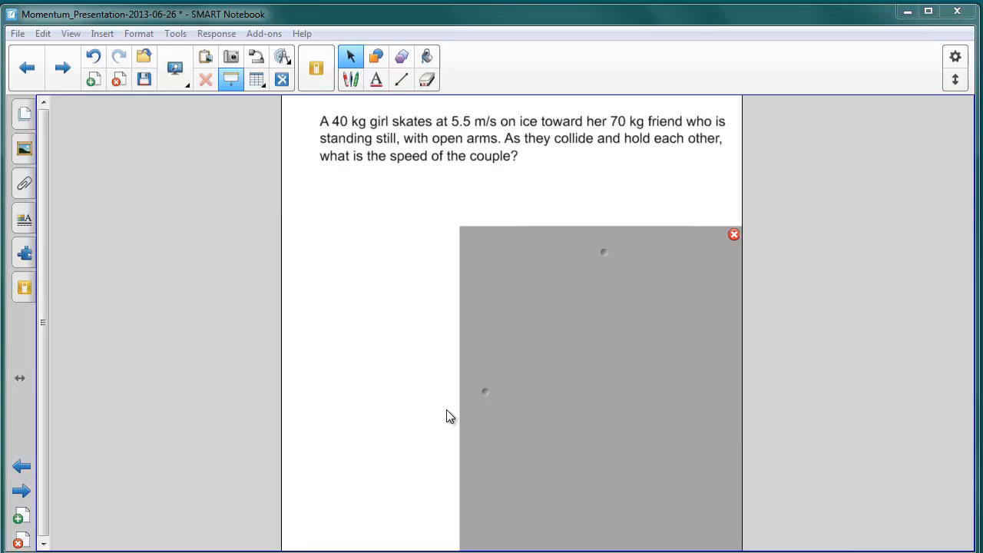
mouse_move(602, 253)
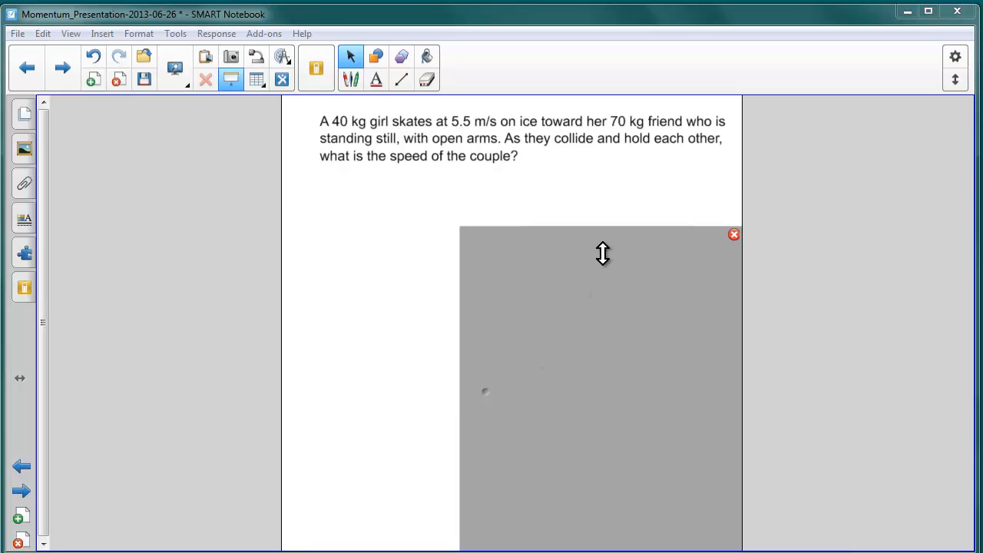
Step: Pull the Screen Shade down past the givens to the equation v′ = m₁v₁/(m₁+m₂)
left_click_drag(602, 253, 602, 304)
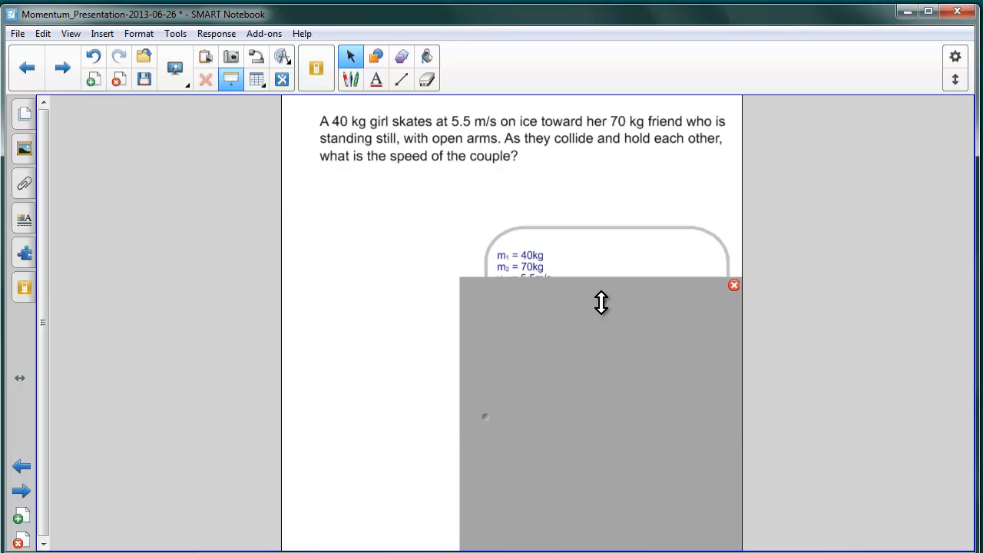
left_click_drag(602, 302, 597, 299)
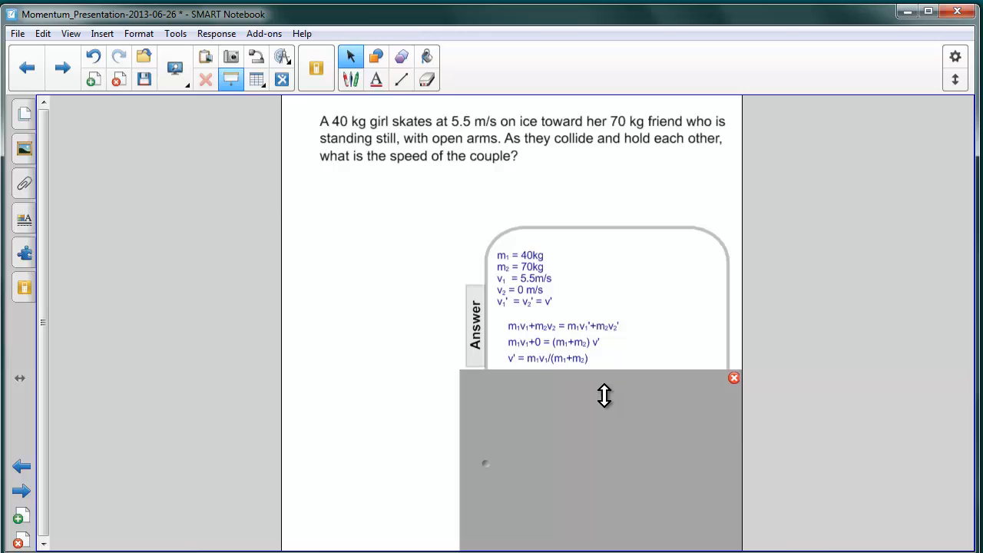
Step: Pull the shade down to show (40kg)(5.5m/s)/(40+70)kg and the result 2 m/s
left_click_drag(605, 397, 602, 410)
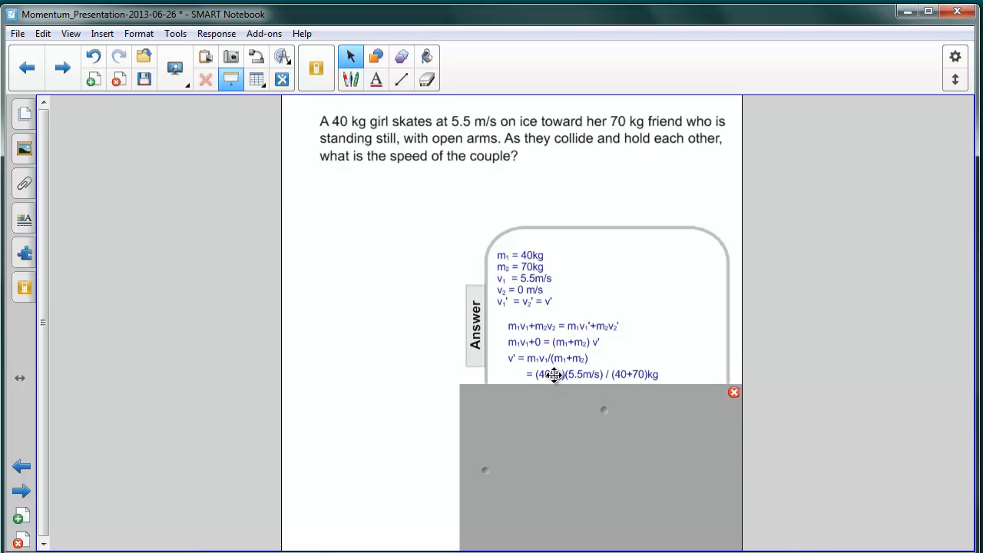
mouse_move(590, 377)
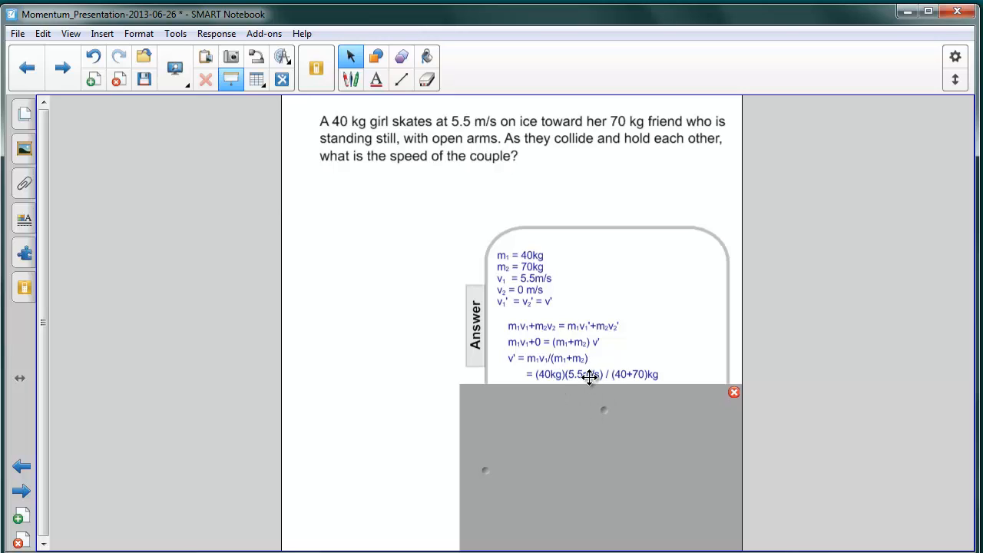
mouse_move(624, 392)
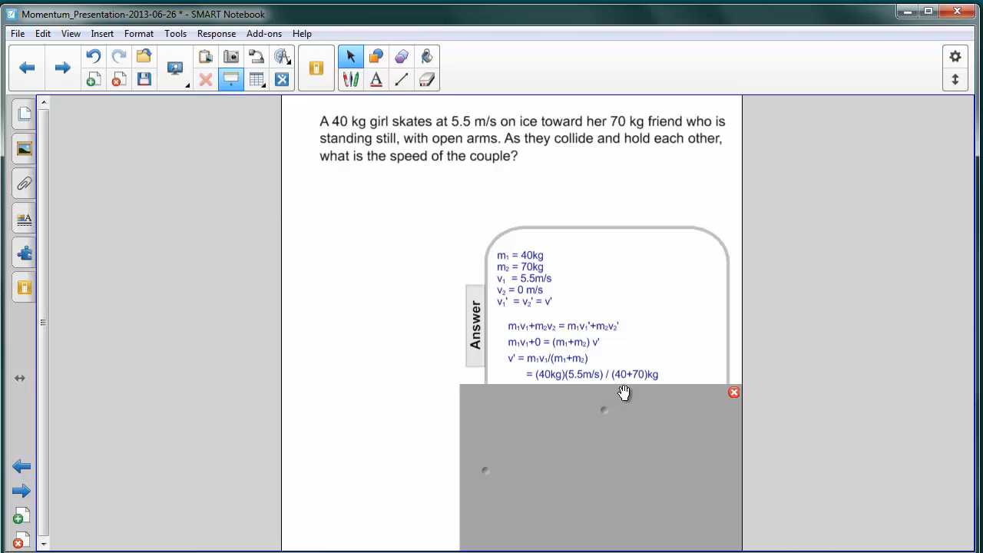
mouse_move(626, 401)
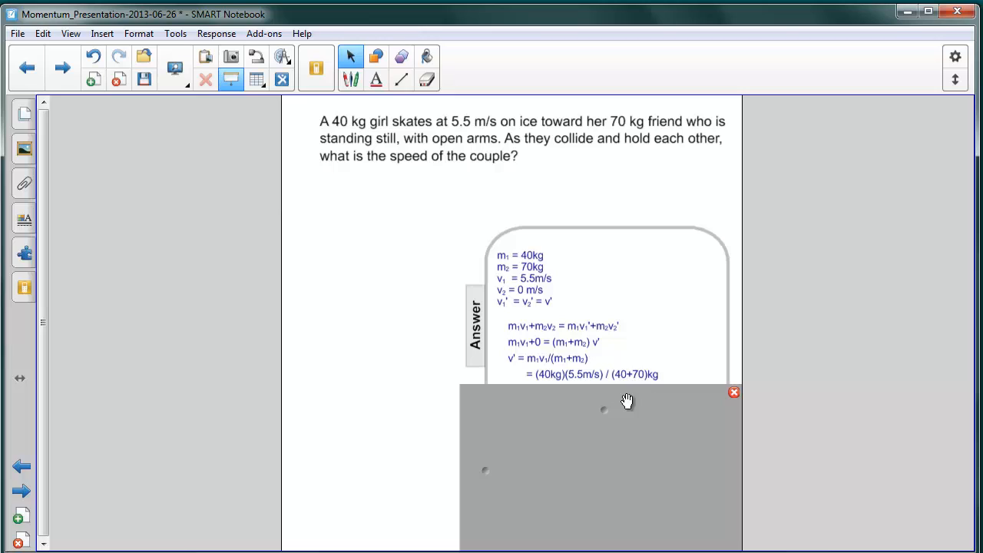
mouse_move(602, 409)
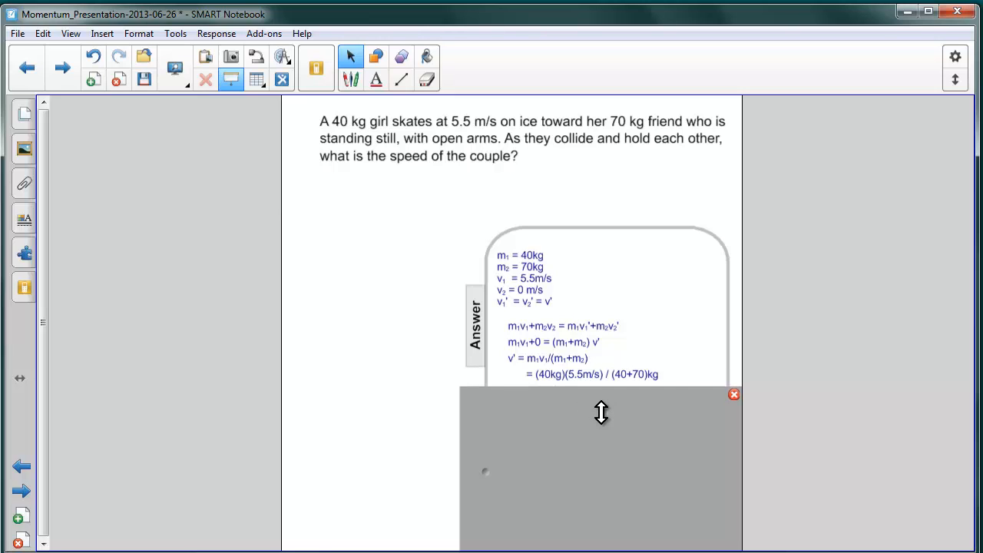
left_click_drag(601, 412, 601, 427)
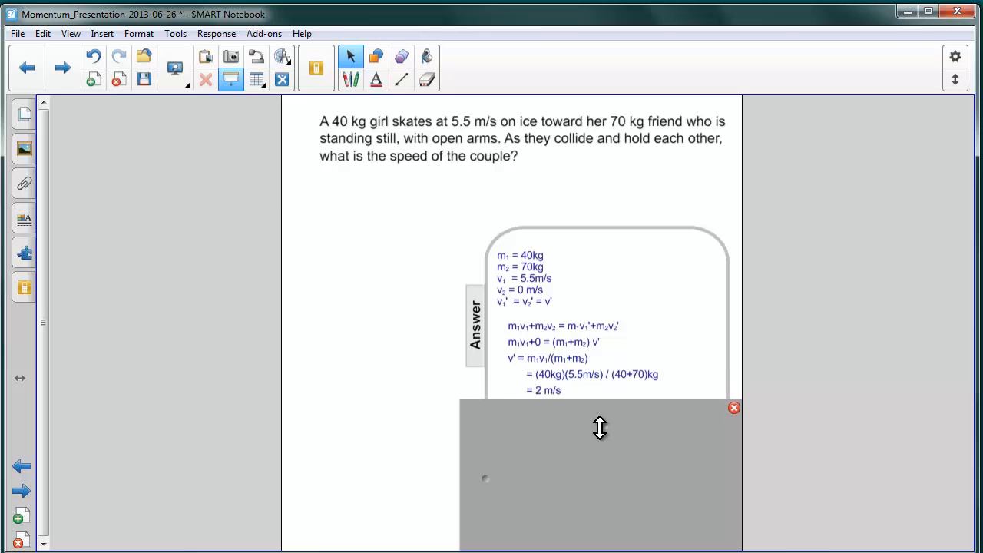